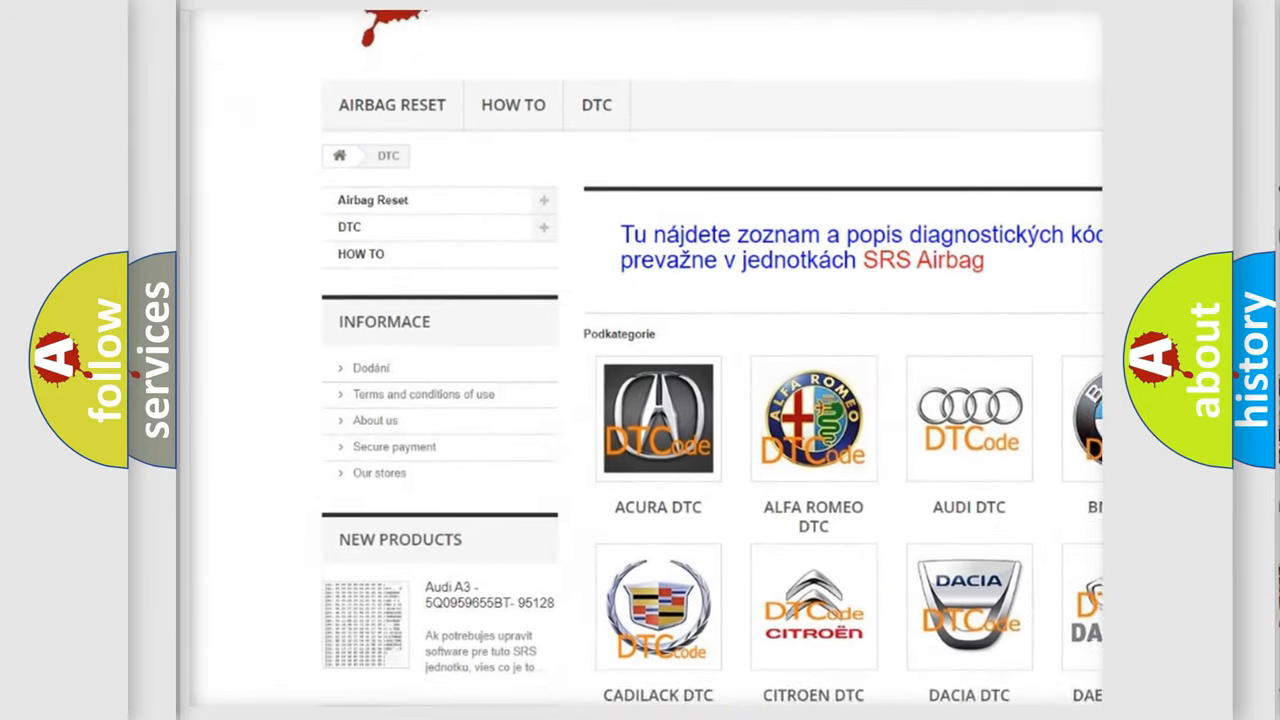
- Scroll through the car-brand DTC tiles and code list down to the page footer
scroll("down", 3)
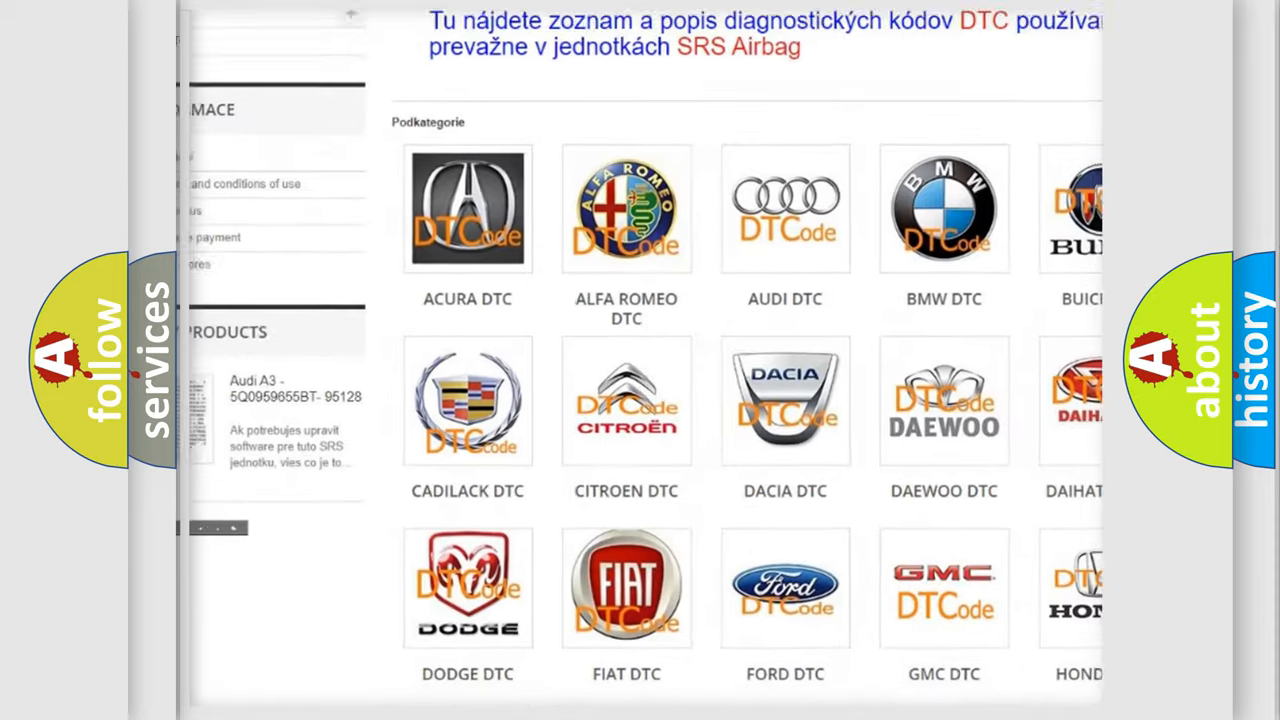
scroll("up", 3)
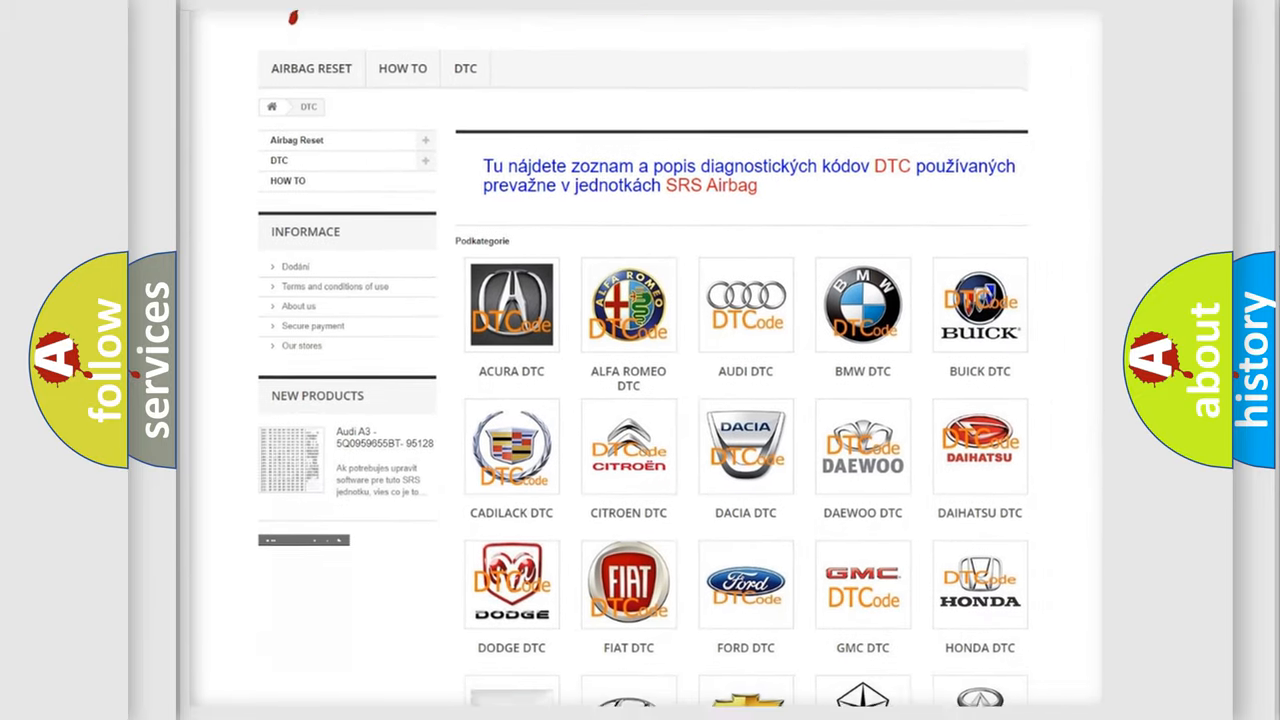
scroll("down", 3)
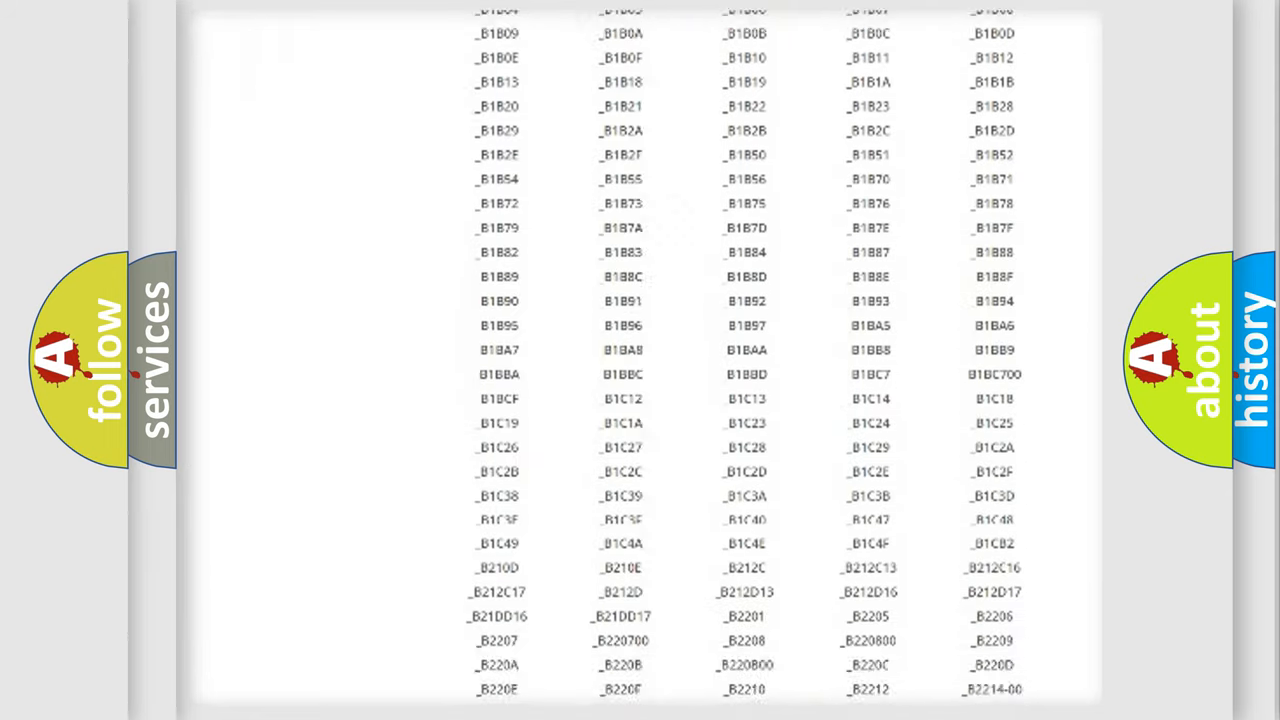
scroll("down", 3)
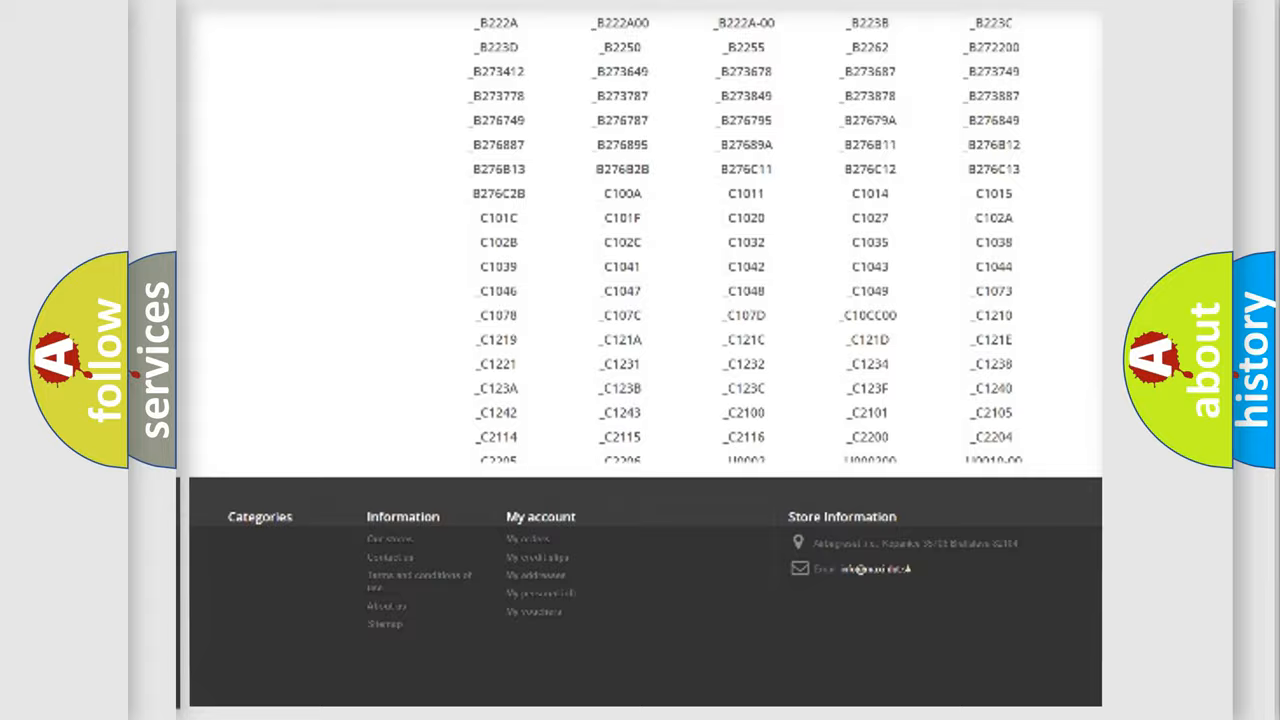
scroll("up", 3)
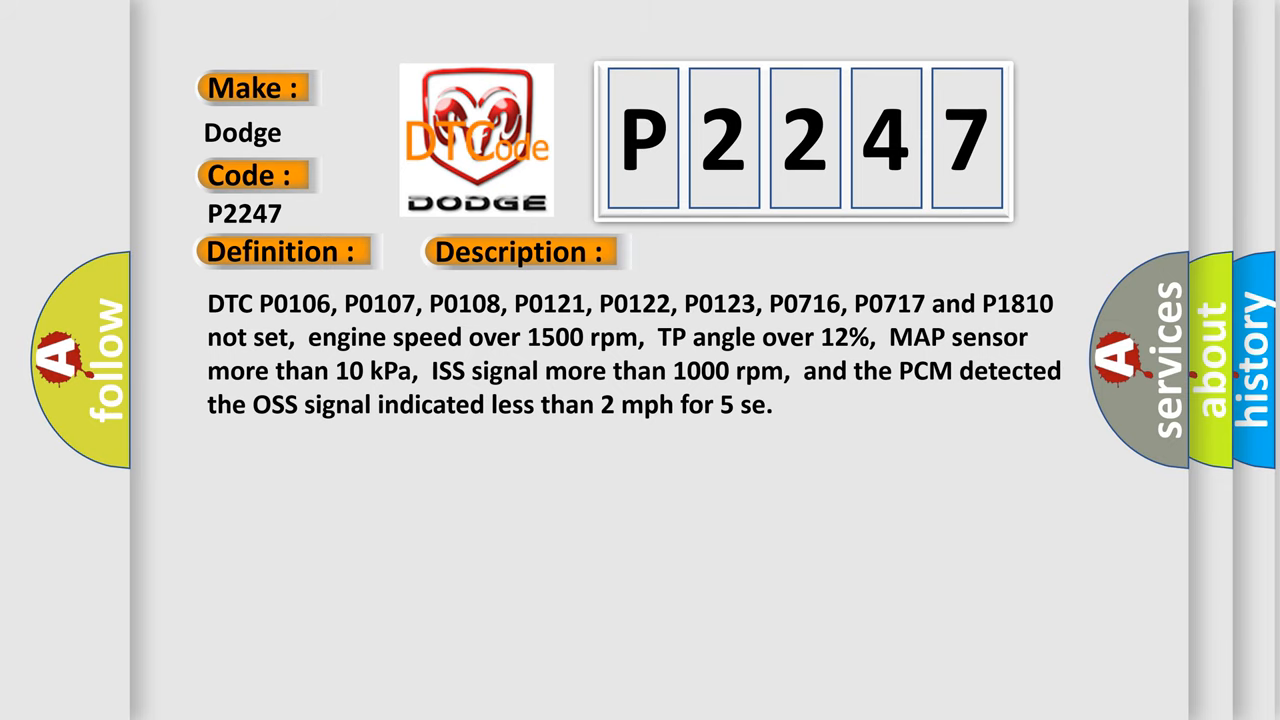
- Advance from the P2247 Description slide to its Cause slide listing ISS sensor, circuit and PCM faults
left_click(732, 252)
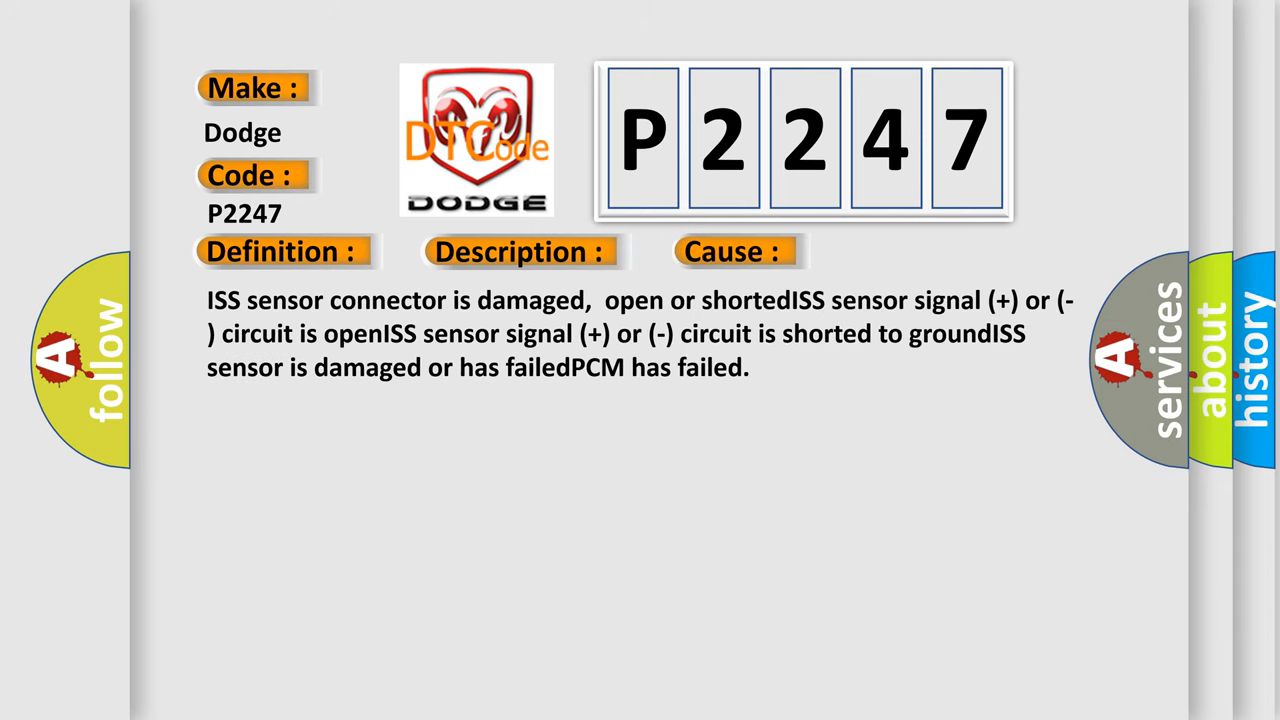